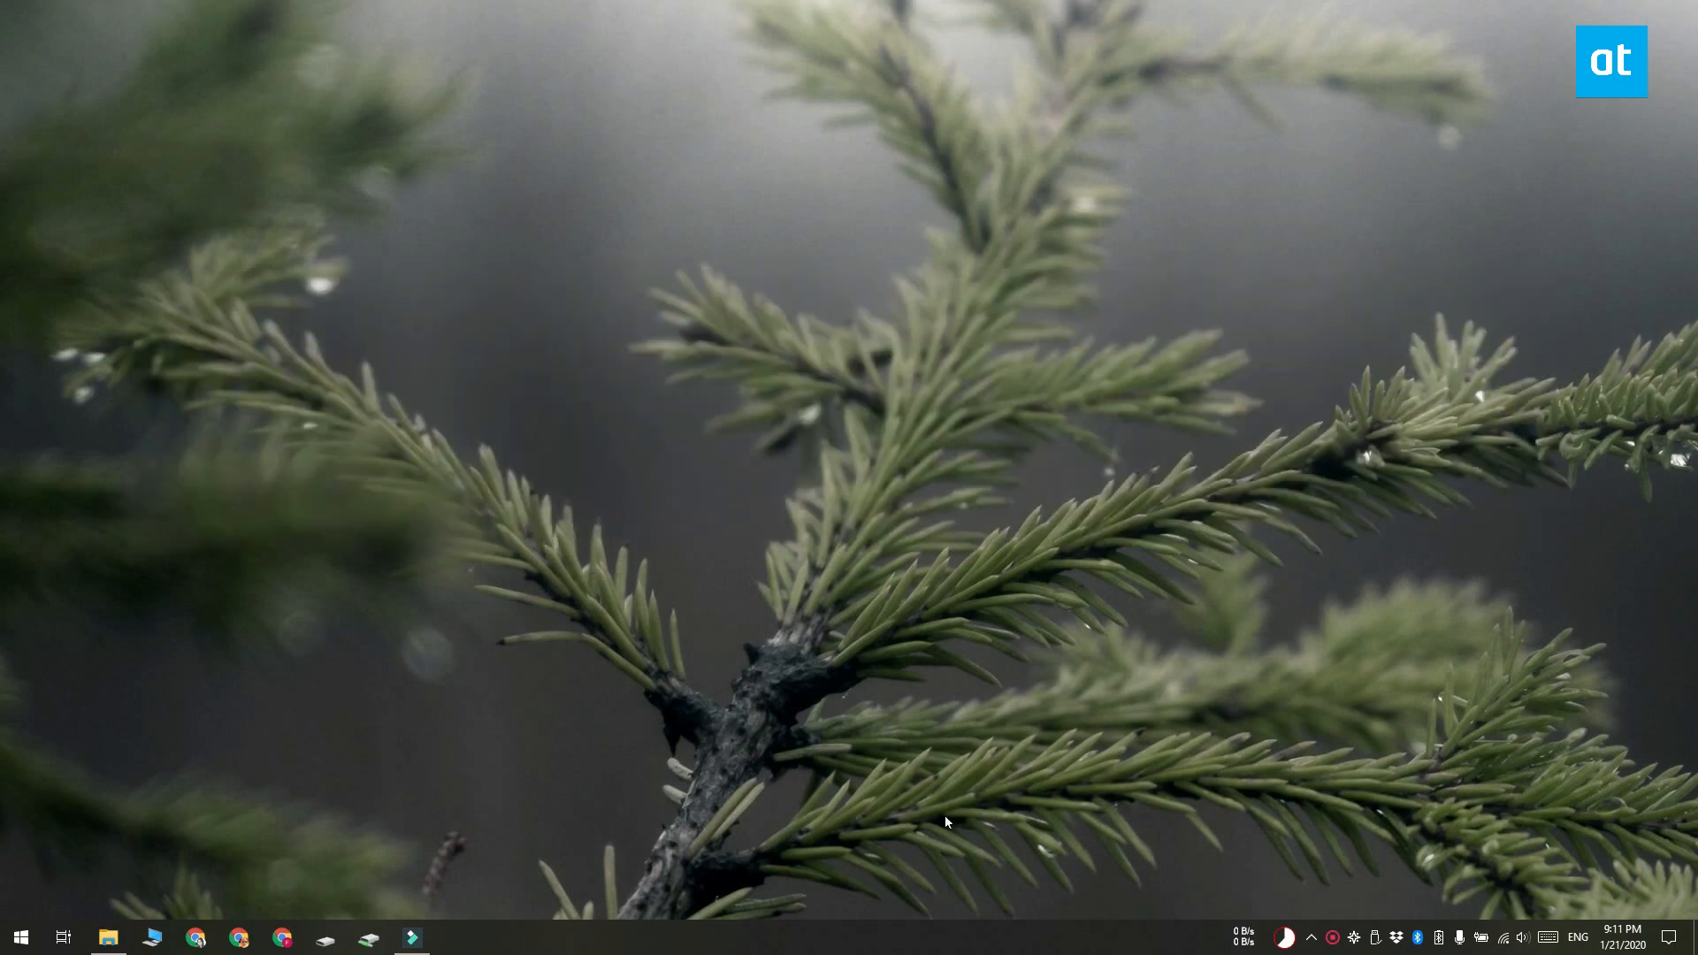
{"action": "mouse_move", "coordinate": [989, 950]}
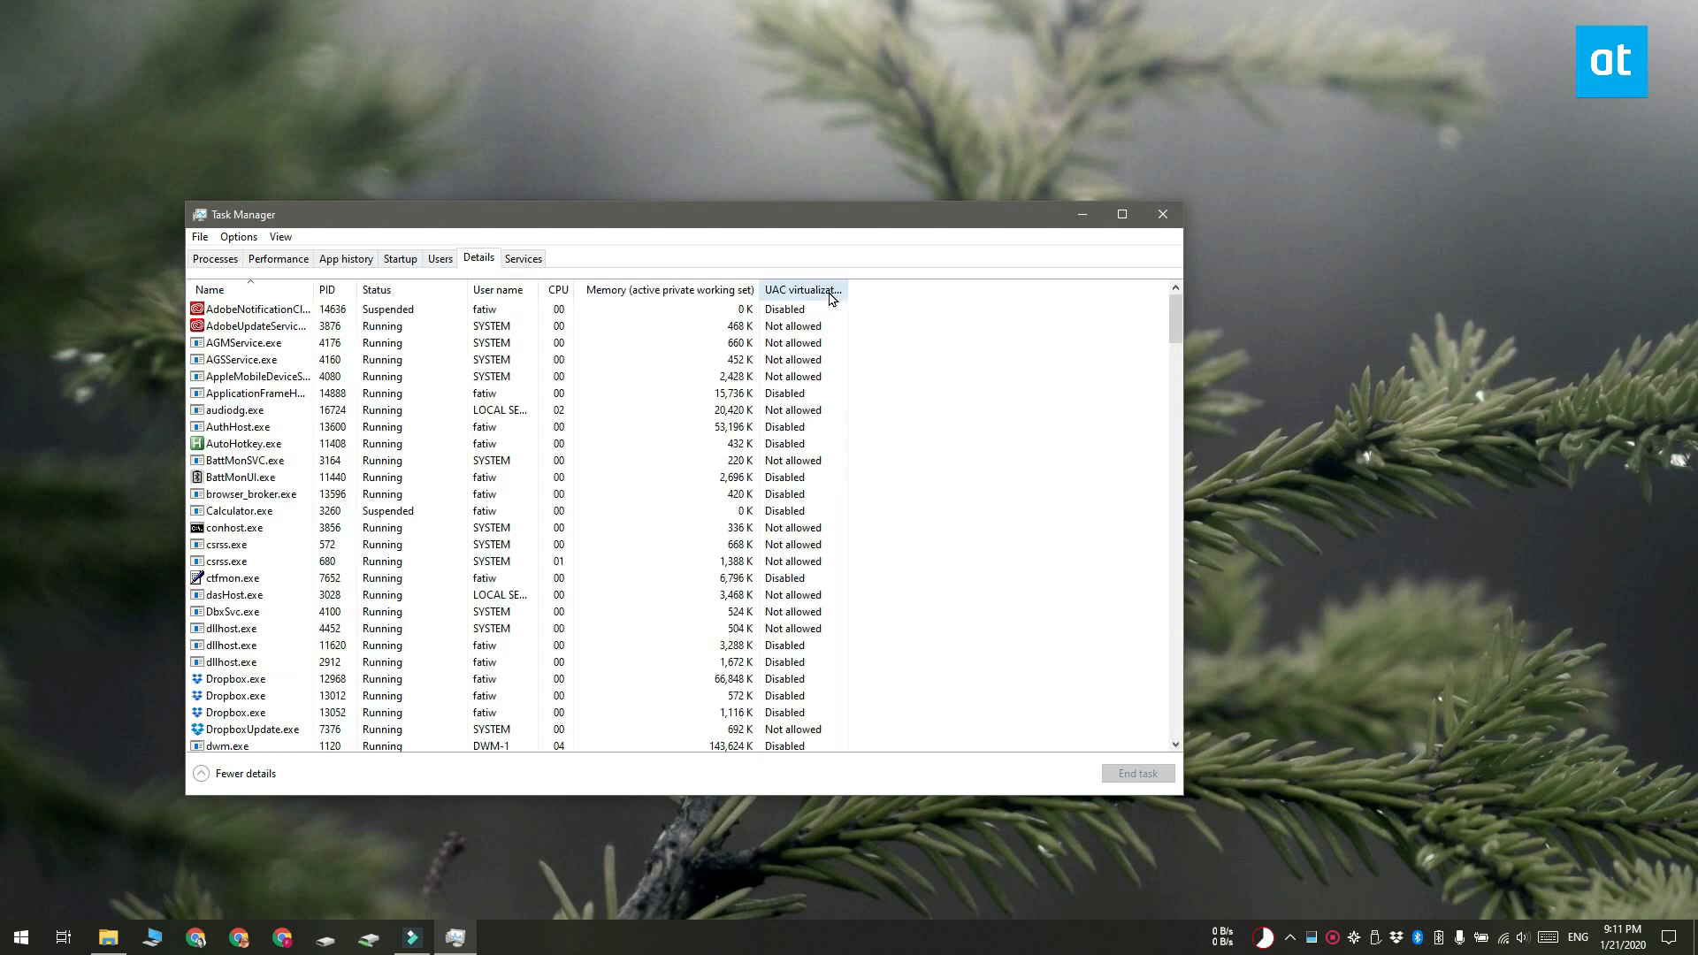
- Right-click the Details list column header to bring up Select columns
{"action": "right_click", "coordinate": [801, 289]}
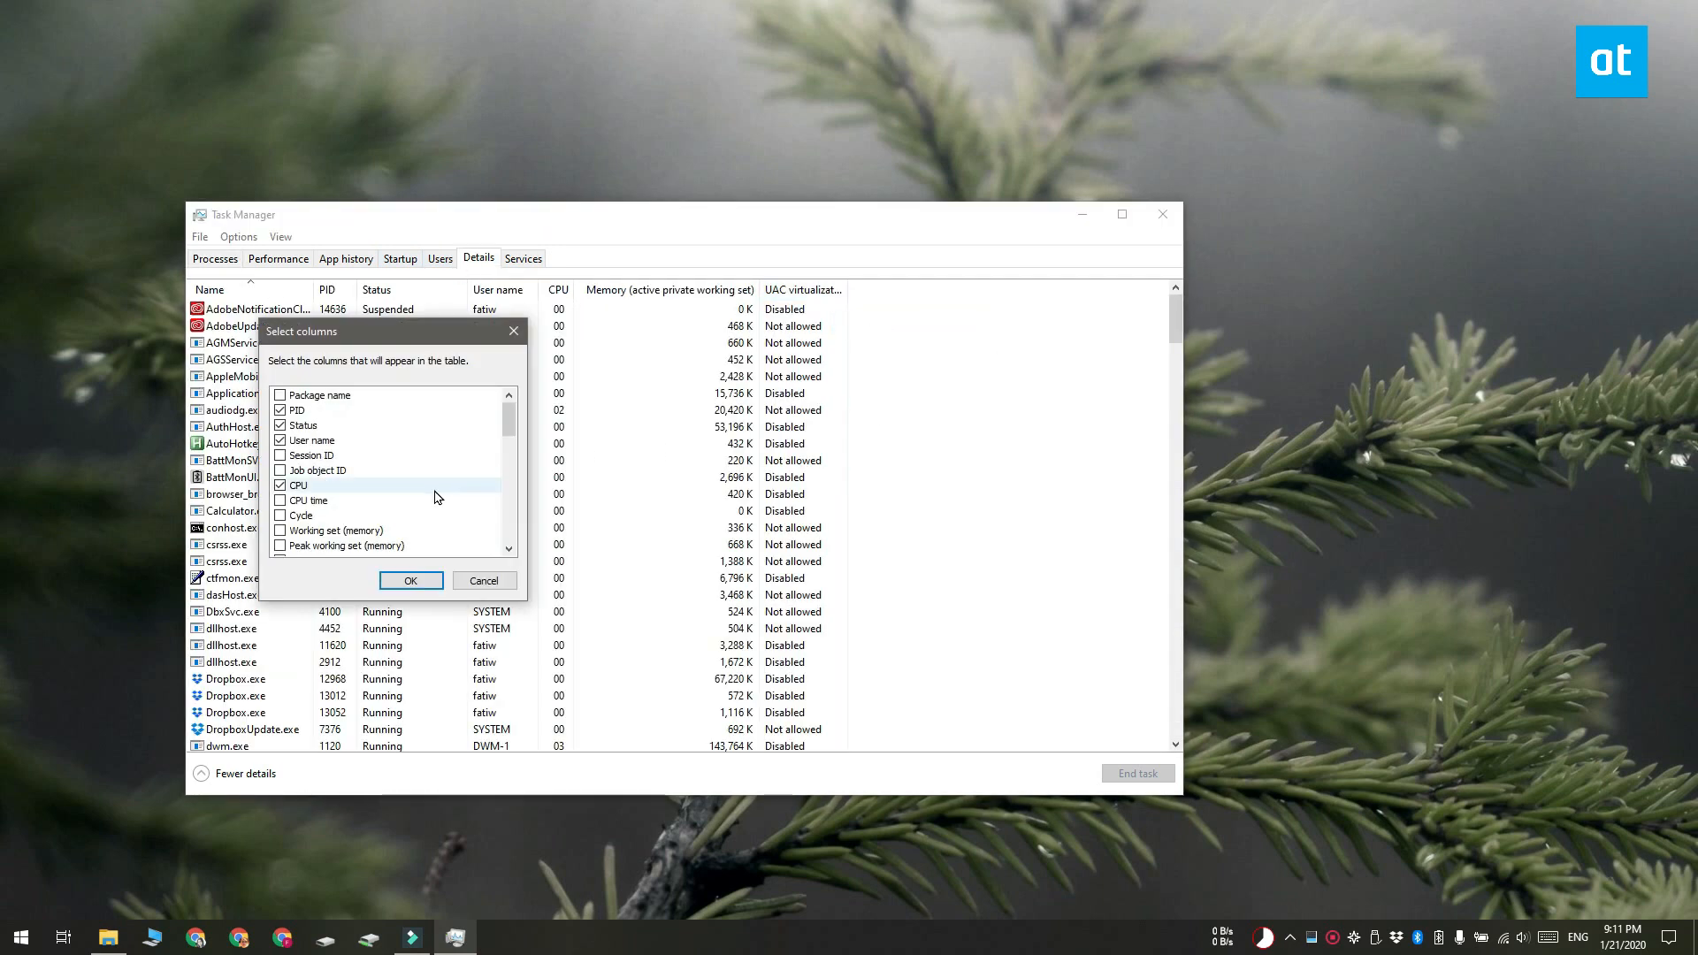
- Add the Elevated column to the Details list, showing Yes or No per process
{"action": "scroll", "scroll_direction": "down", "scroll_amount": 3}
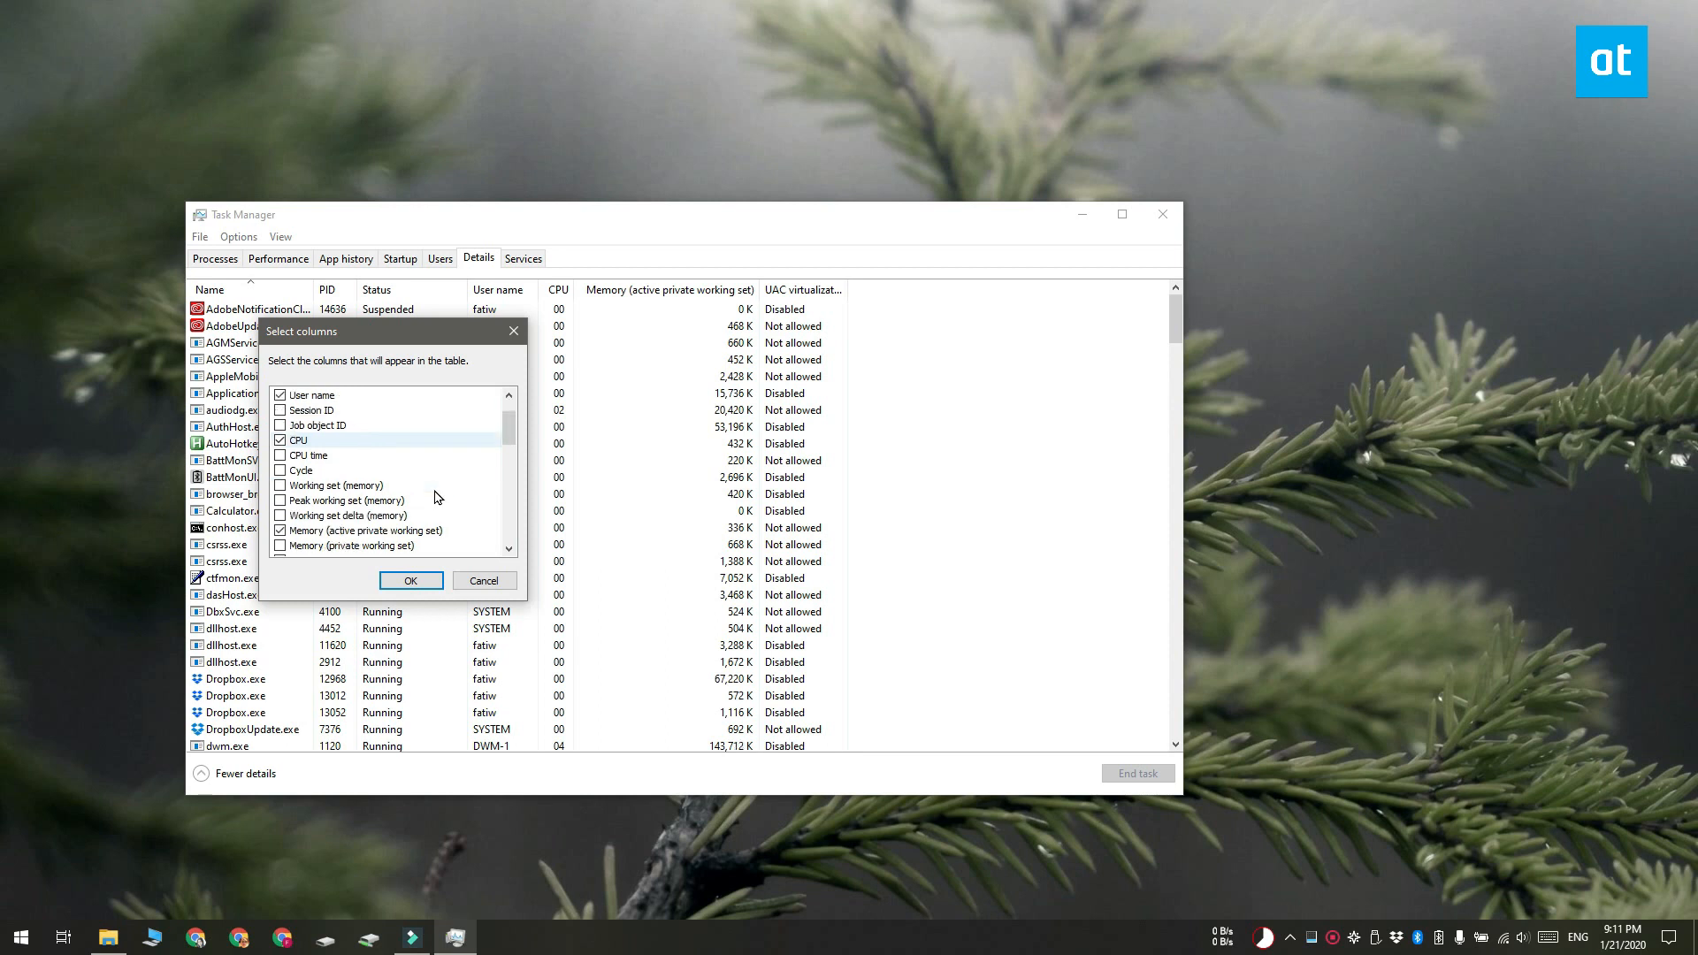
{"action": "scroll", "scroll_direction": "down", "scroll_amount": 3}
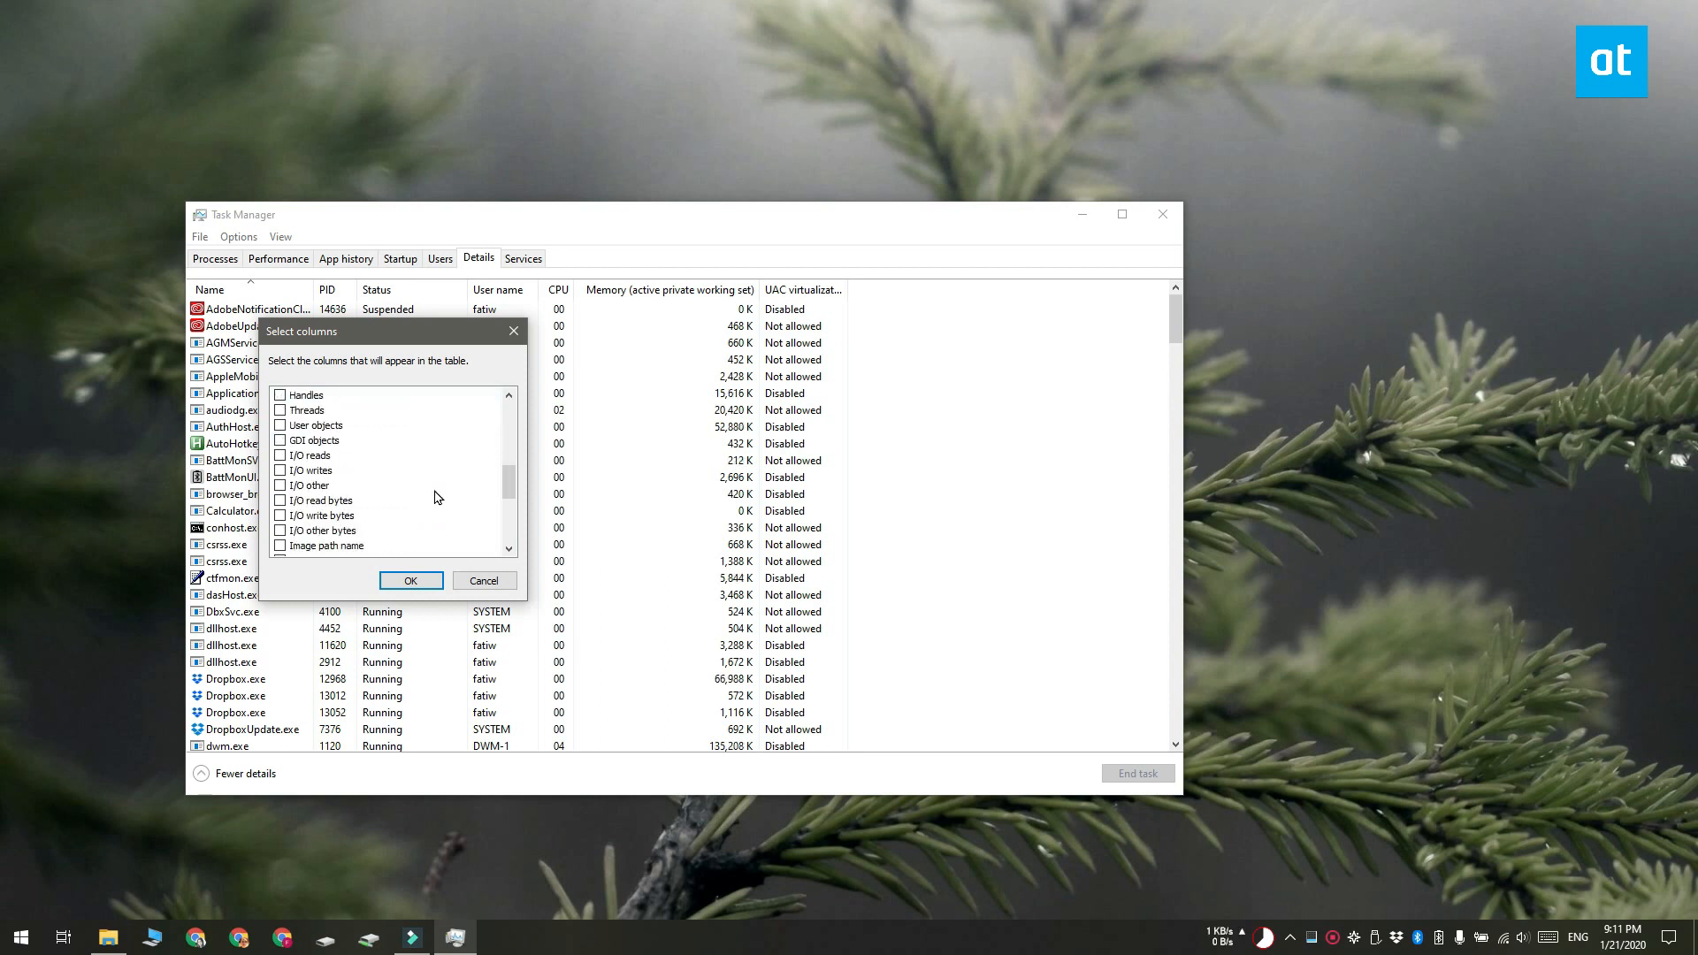
{"action": "scroll", "scroll_direction": "down", "scroll_amount": 3}
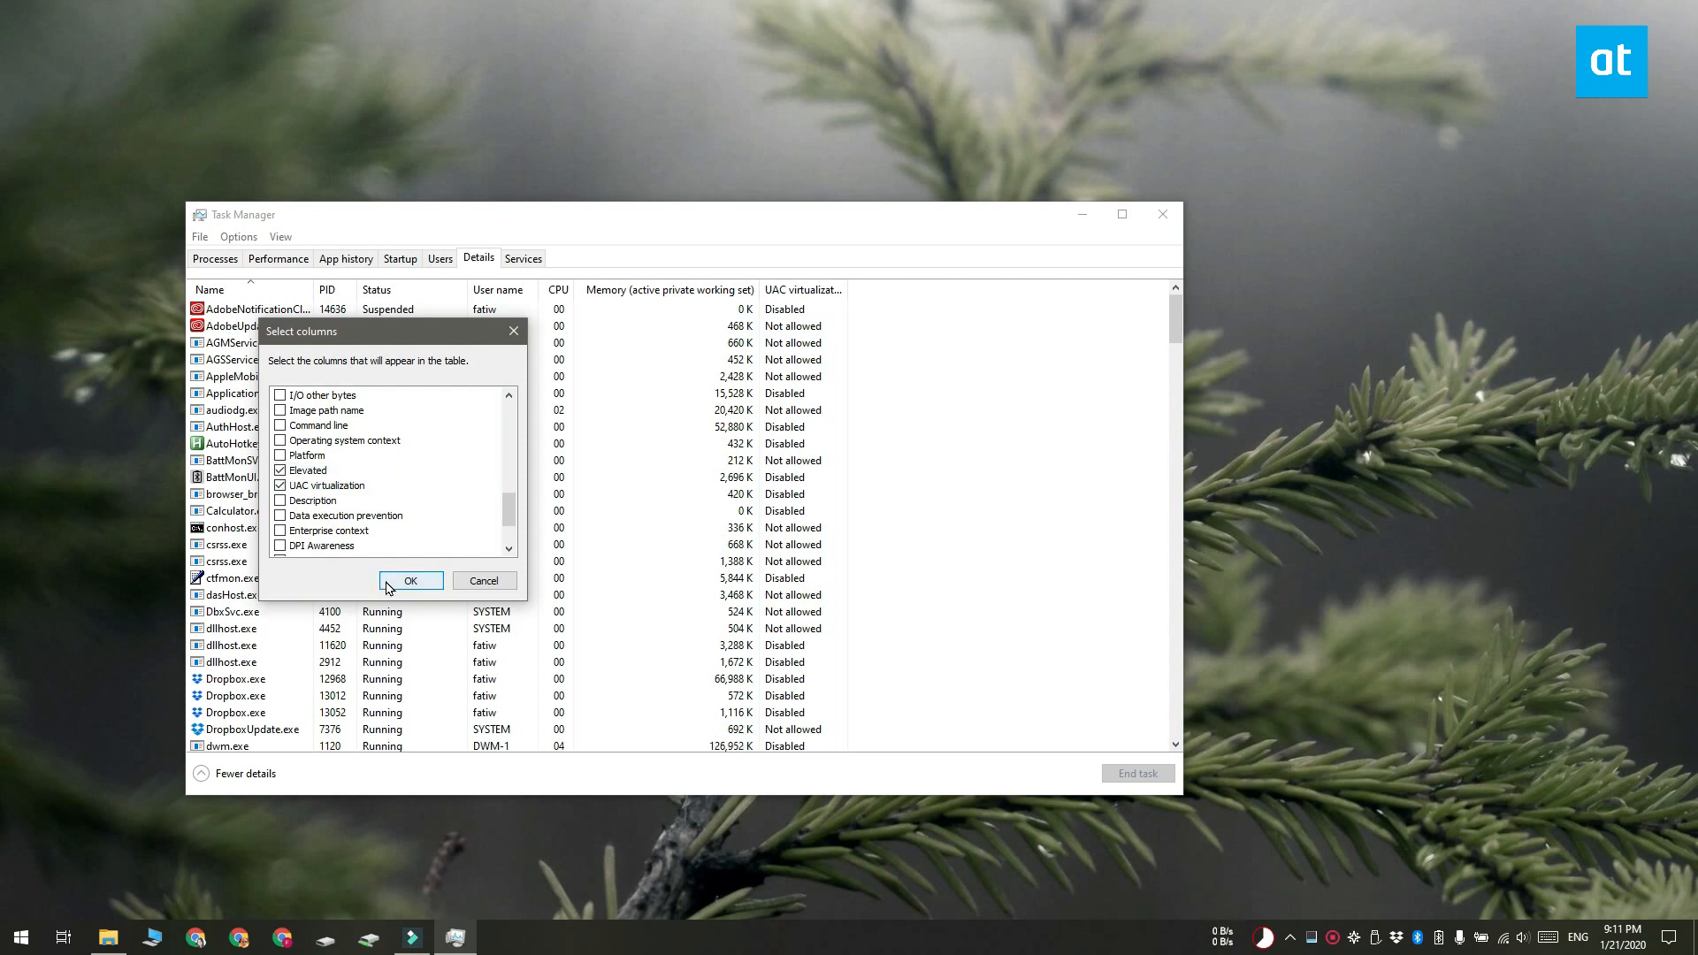
{"action": "left_click", "coordinate": [411, 580]}
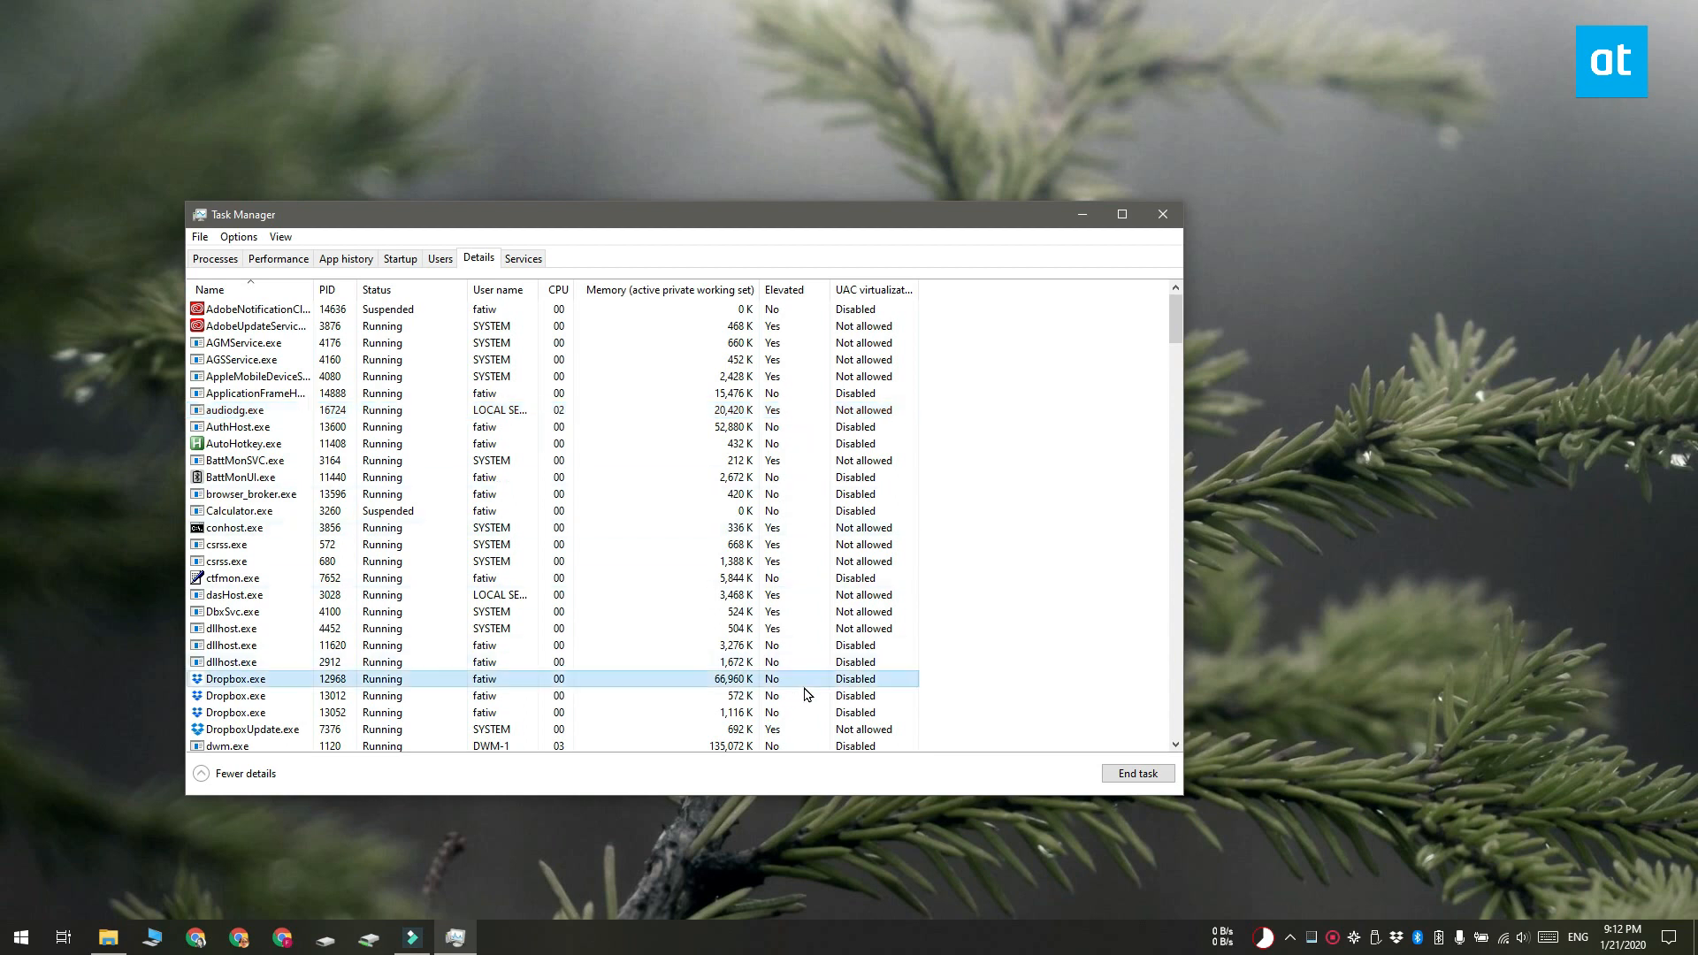
{"action": "mouse_move", "coordinate": [1299, 622]}
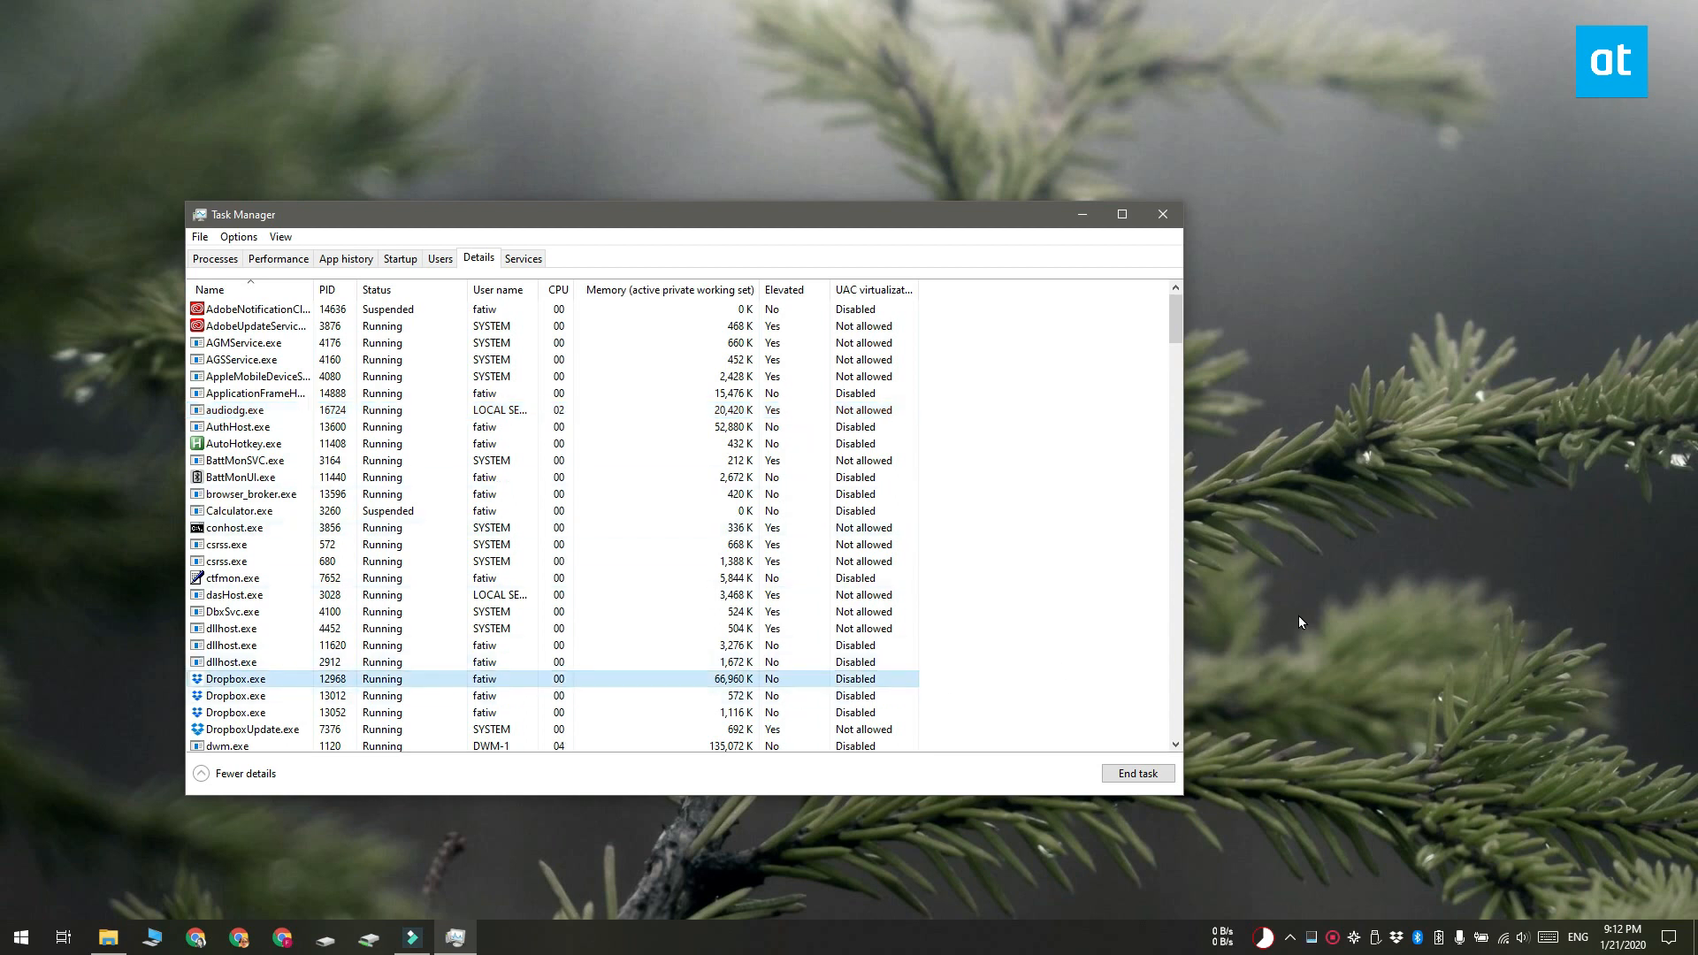